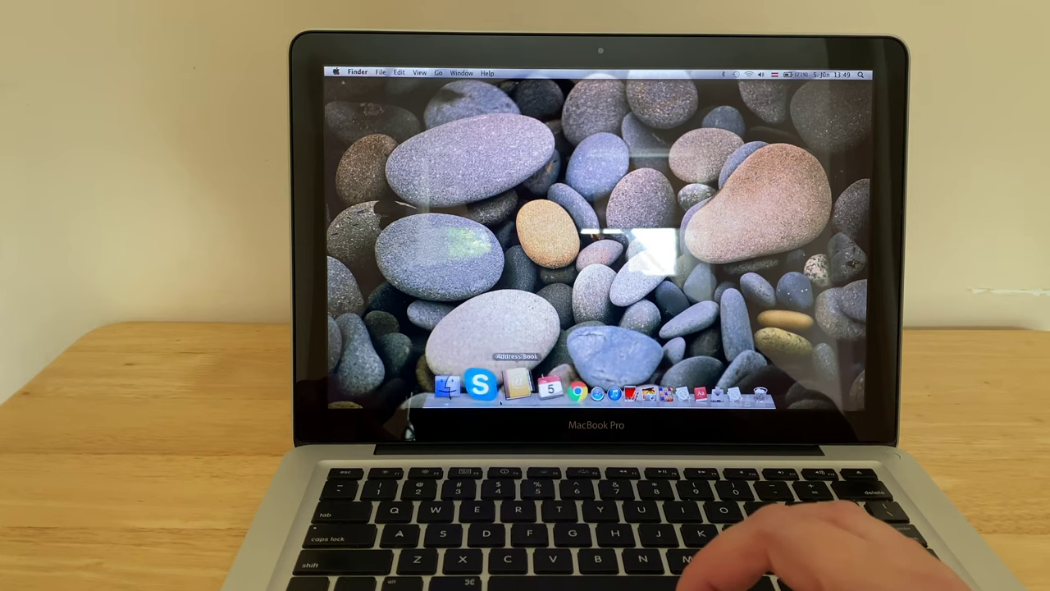
mouse_move(484, 384)
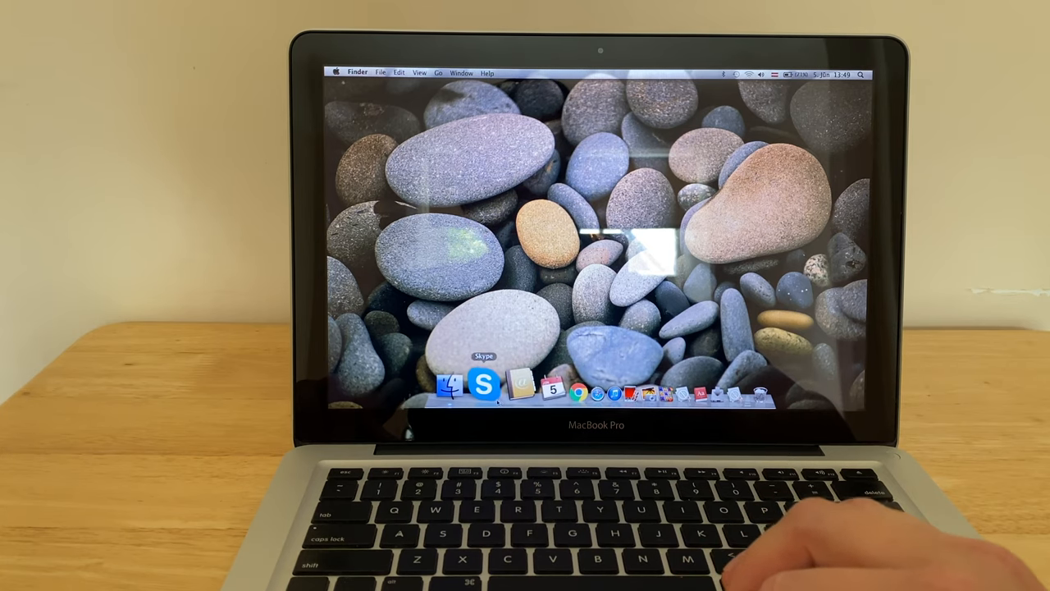